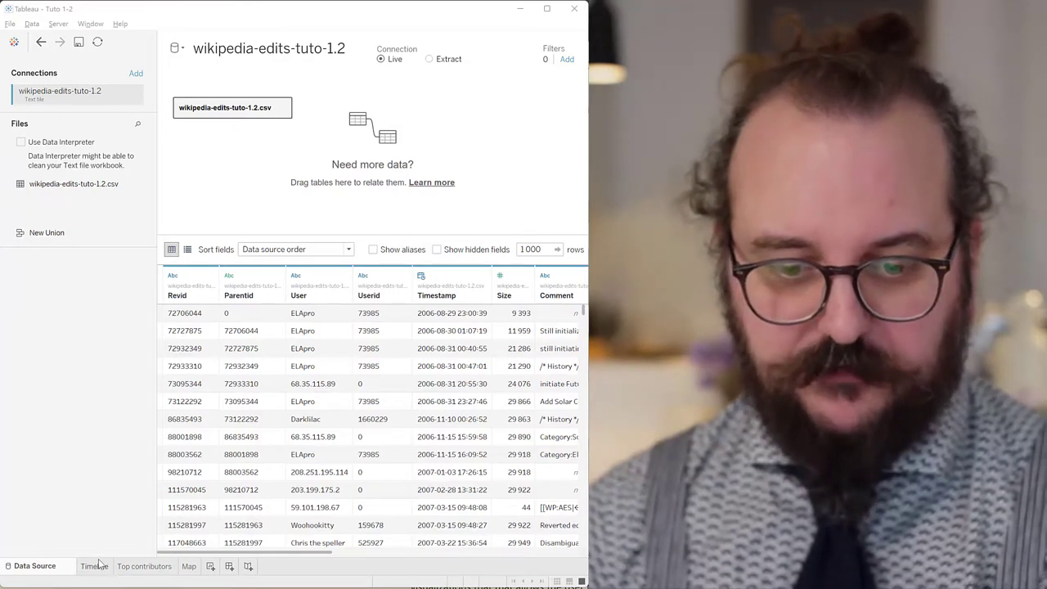
Review the Timeline, Top contributors and Map worksheets in turn.
left_click(94, 566)
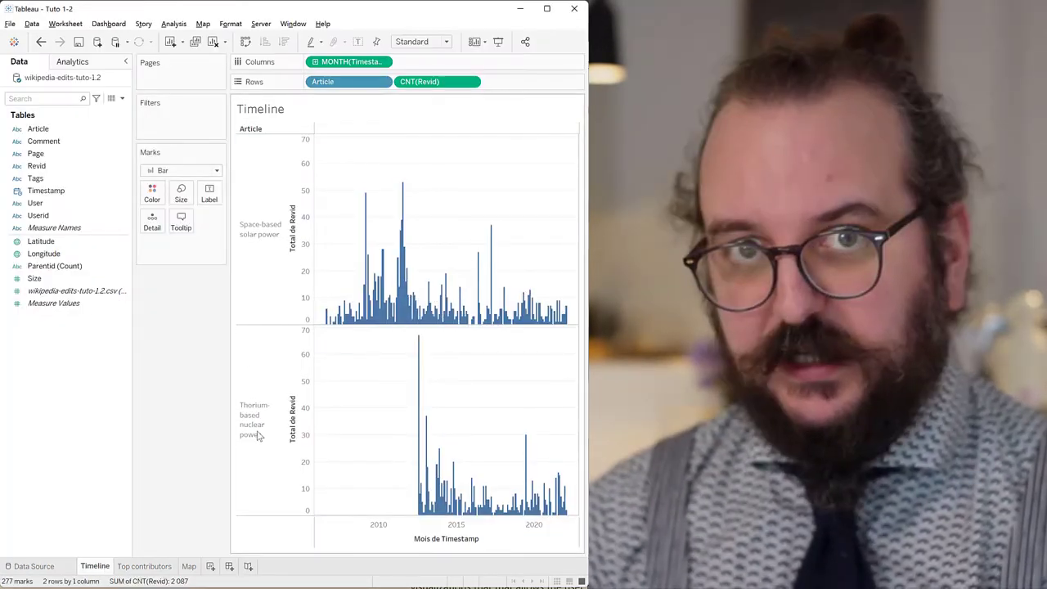
left_click(155, 566)
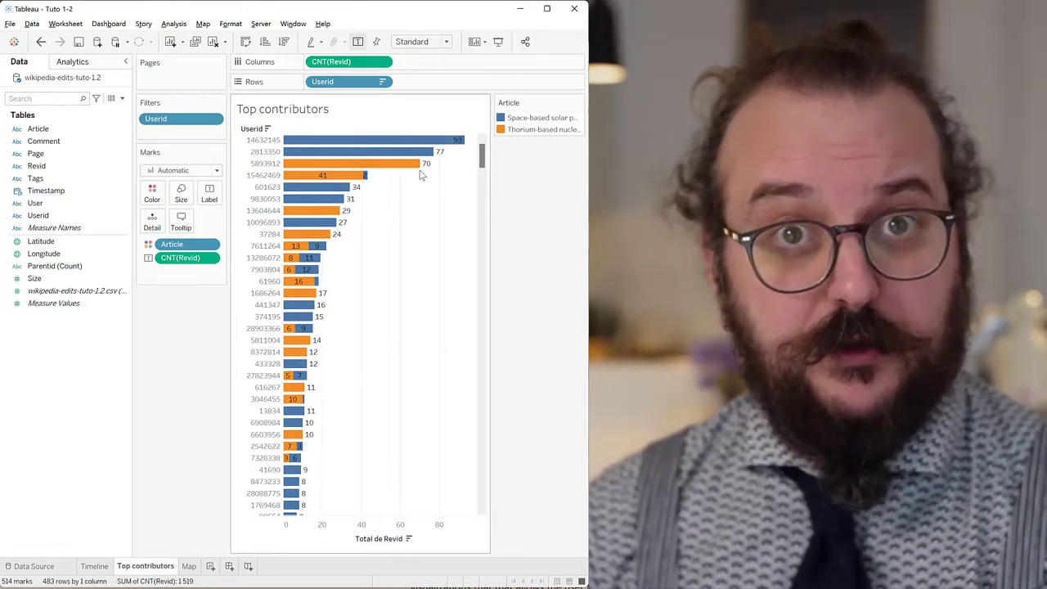
mouse_move(425, 151)
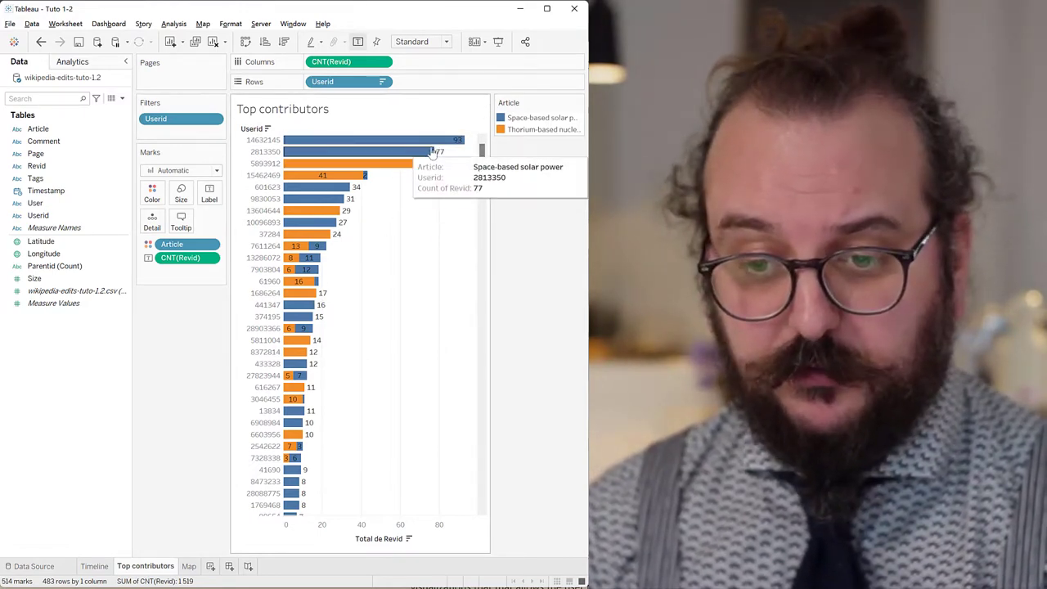
mouse_move(423, 141)
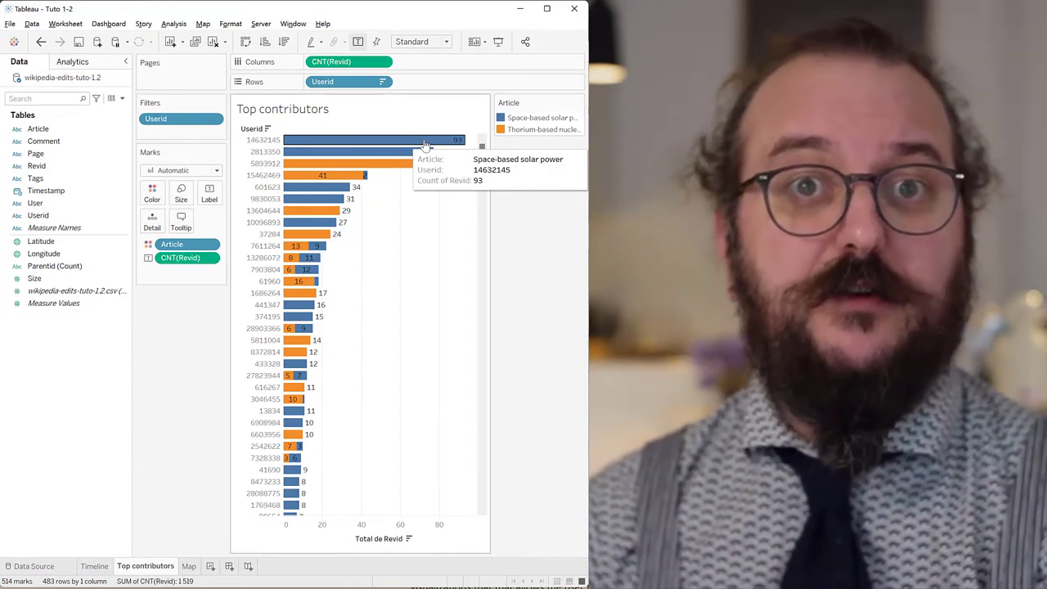
mouse_move(379, 279)
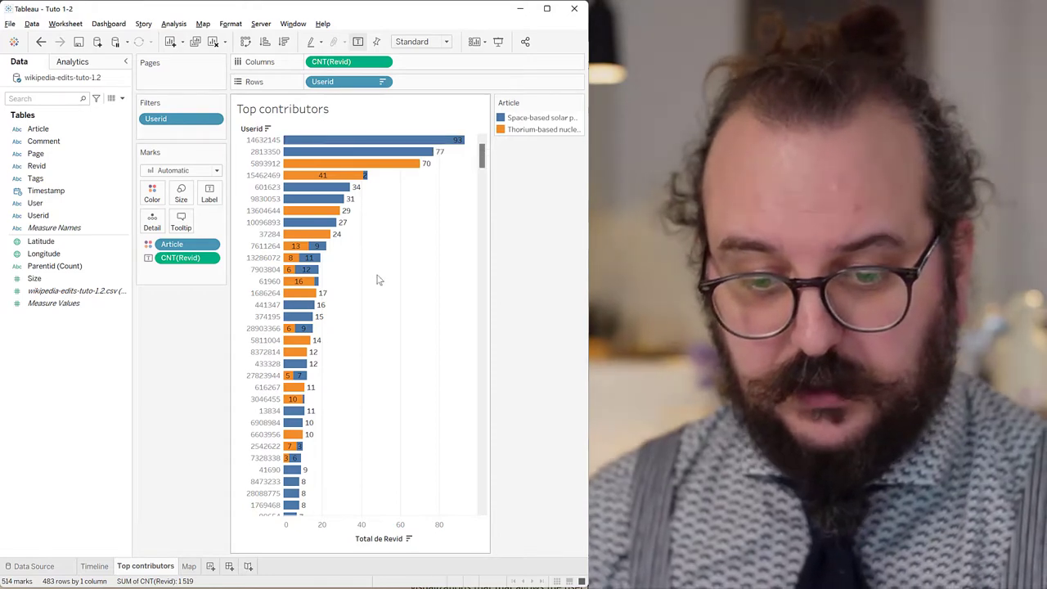
left_click(188, 566)
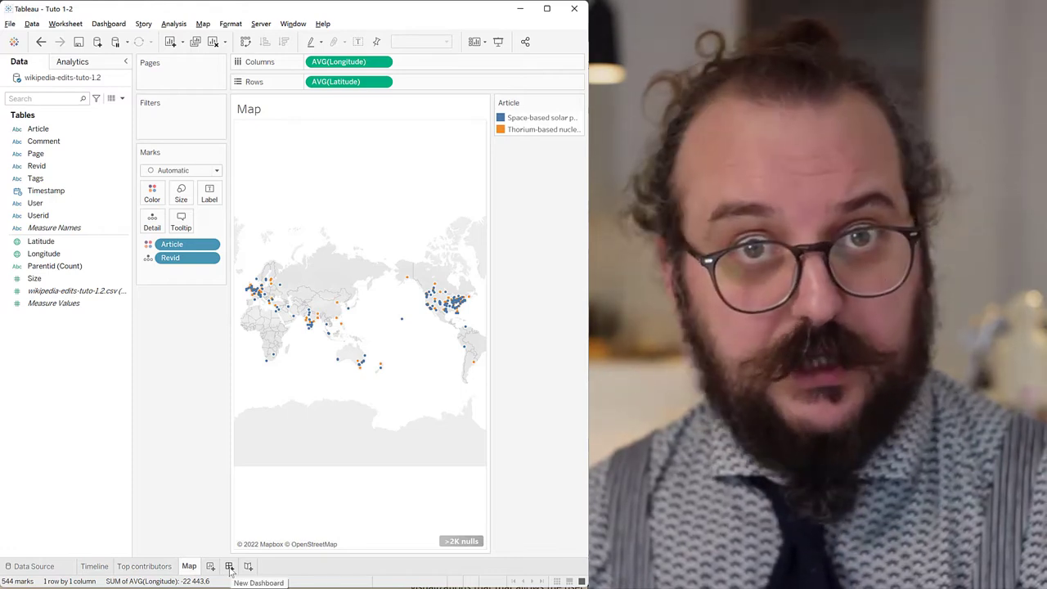
Create a new dashboard, Dashboard 1.
left_click(230, 565)
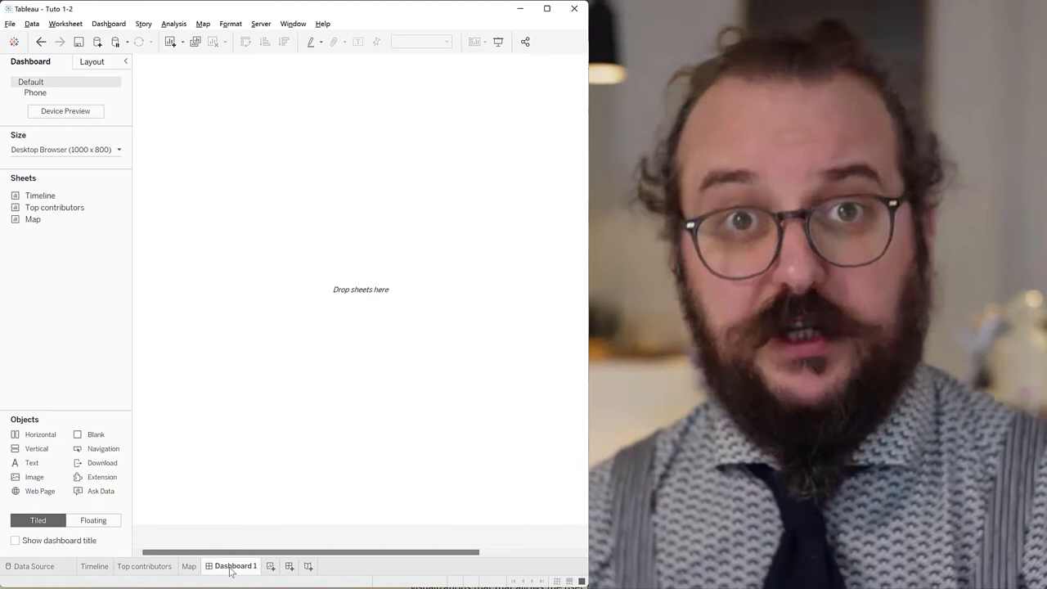
mouse_move(69, 275)
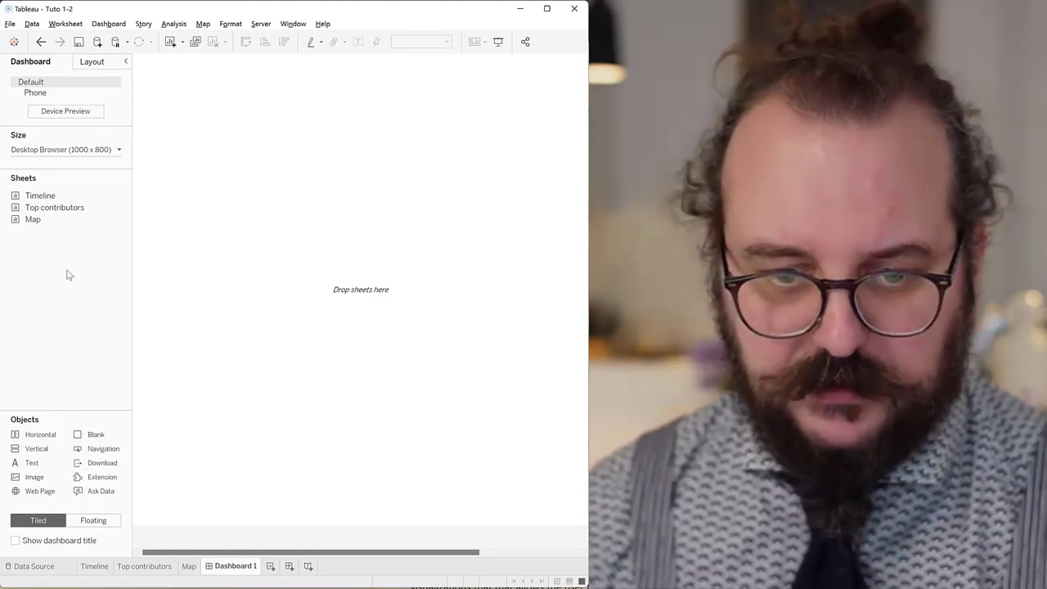
mouse_move(40, 195)
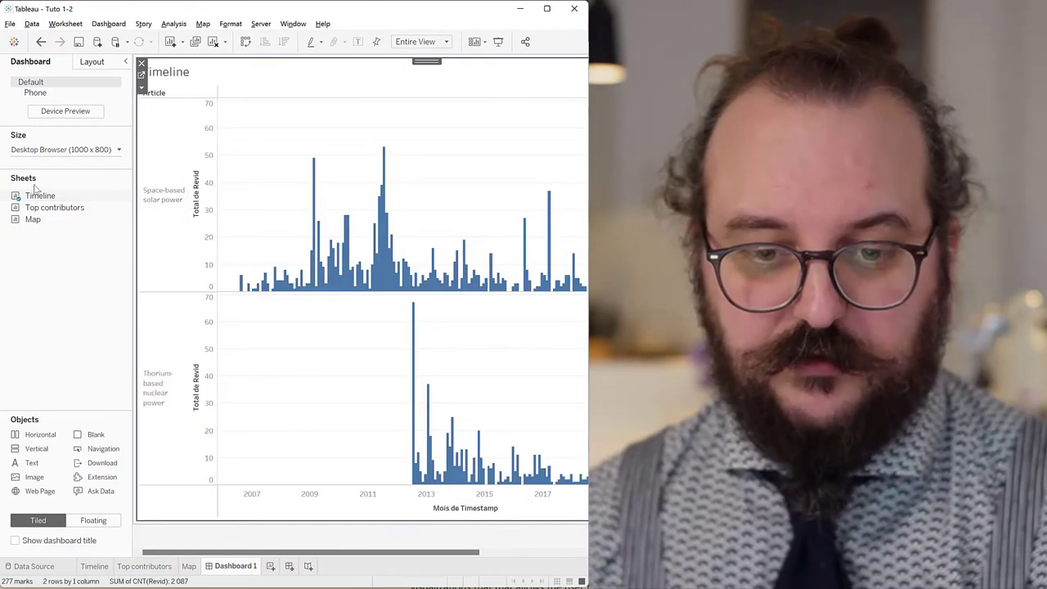
mouse_move(71, 222)
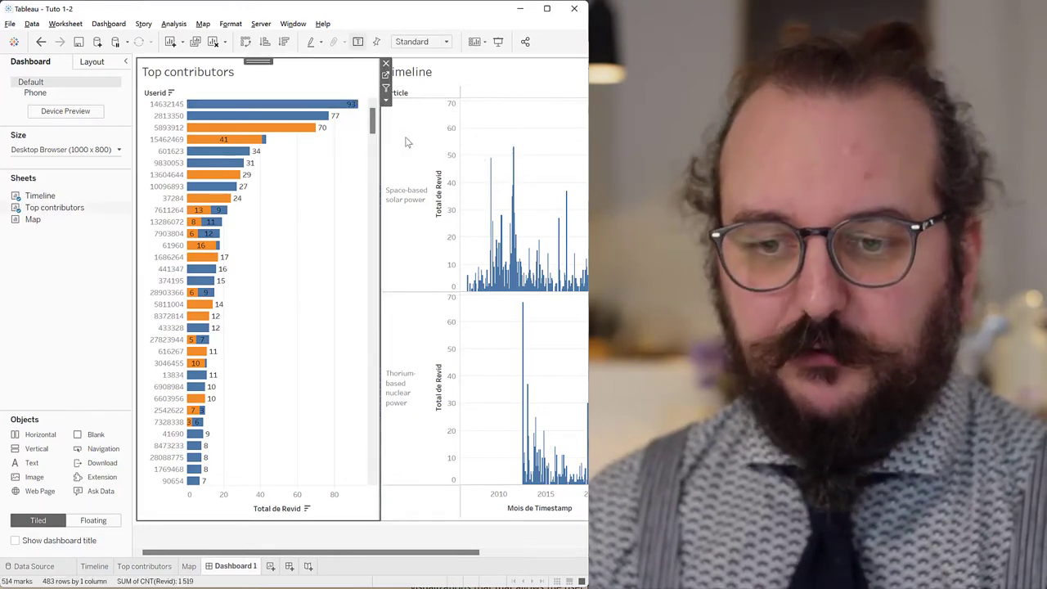
mouse_move(354, 210)
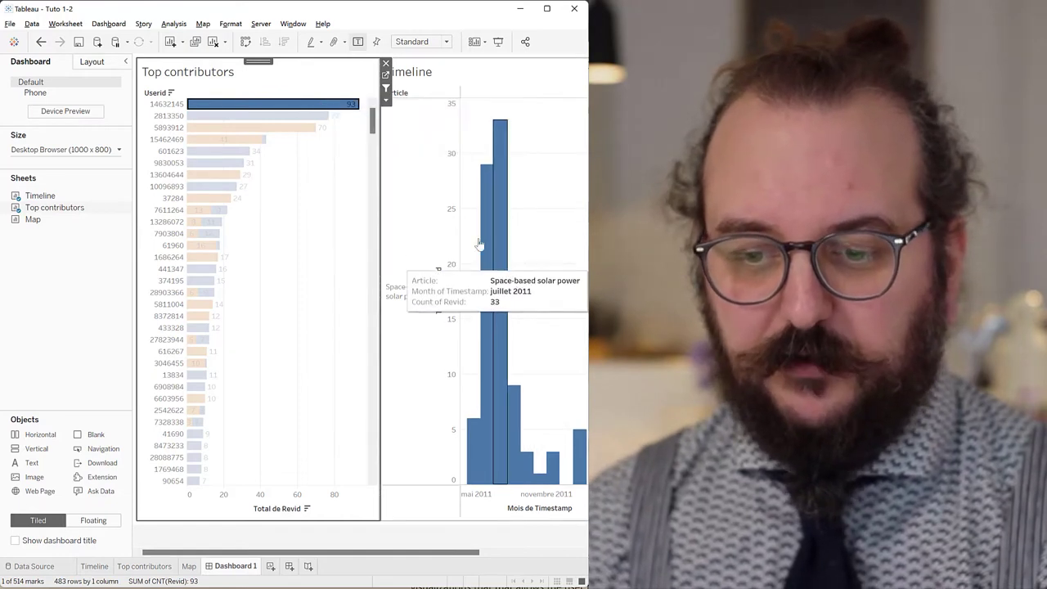
mouse_move(336, 85)
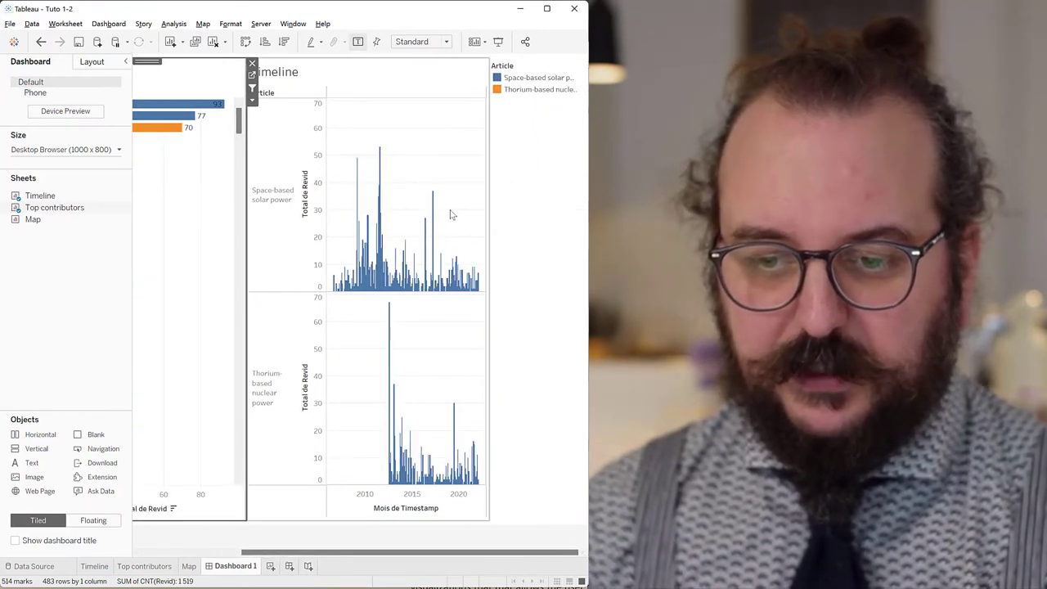
Enable Use as Filter on Top contributors beside Timeline, then view that worksheet.
left_click(494, 93)
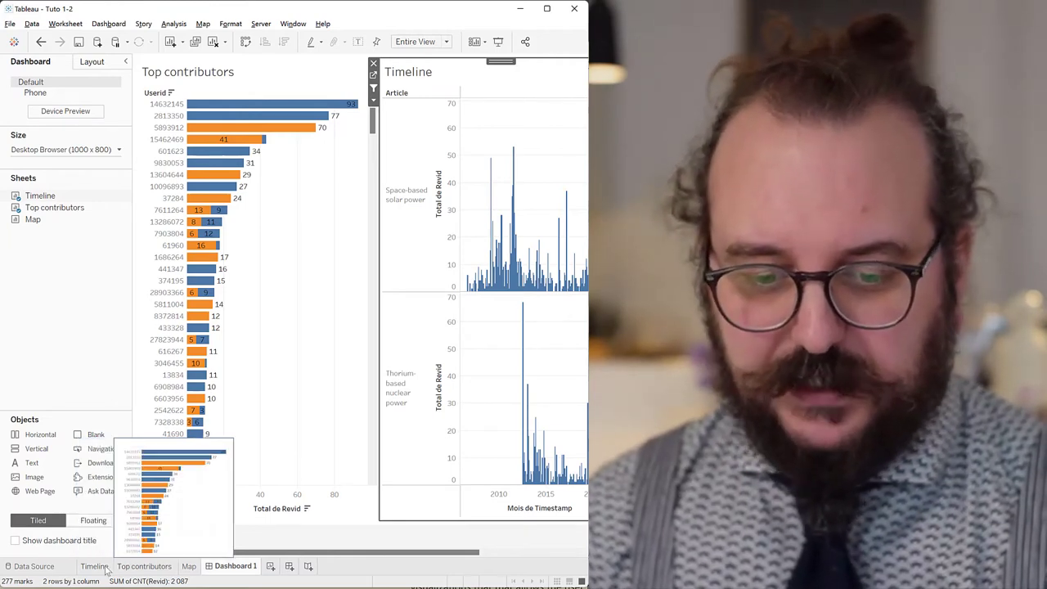
left_click(144, 565)
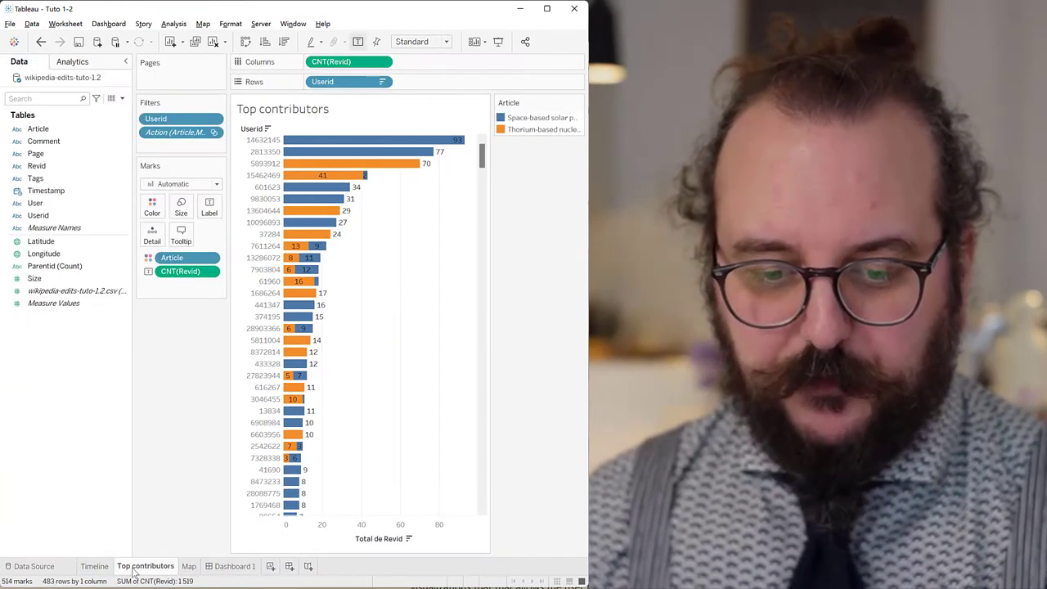
Duplicate the Top contributors sheet as 'Top contributors (DB)'.
right_click(146, 565)
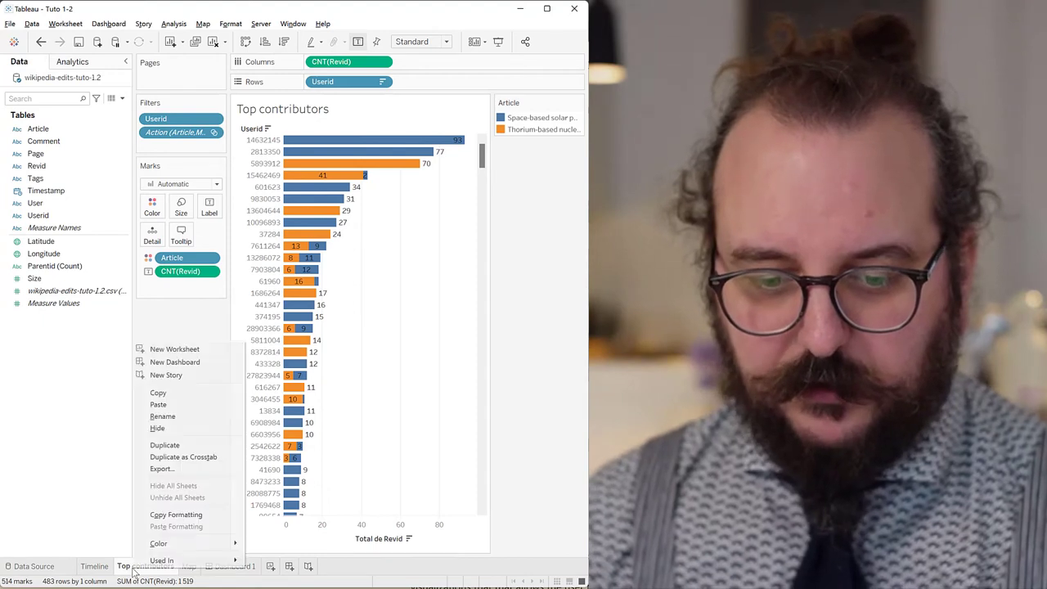
mouse_move(164, 445)
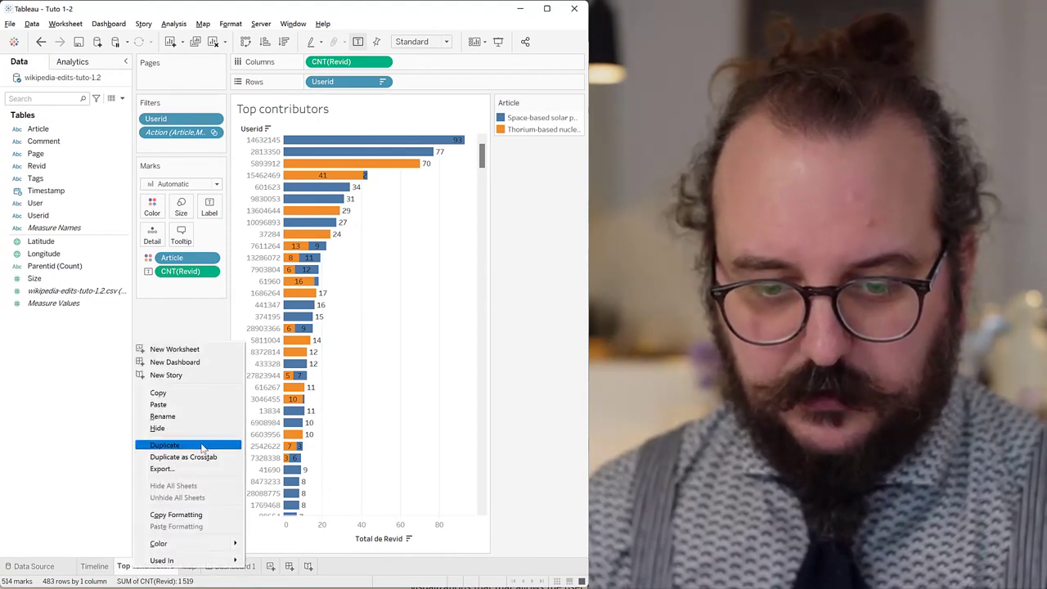
left_click(165, 445)
type("Top contributors (DB)")
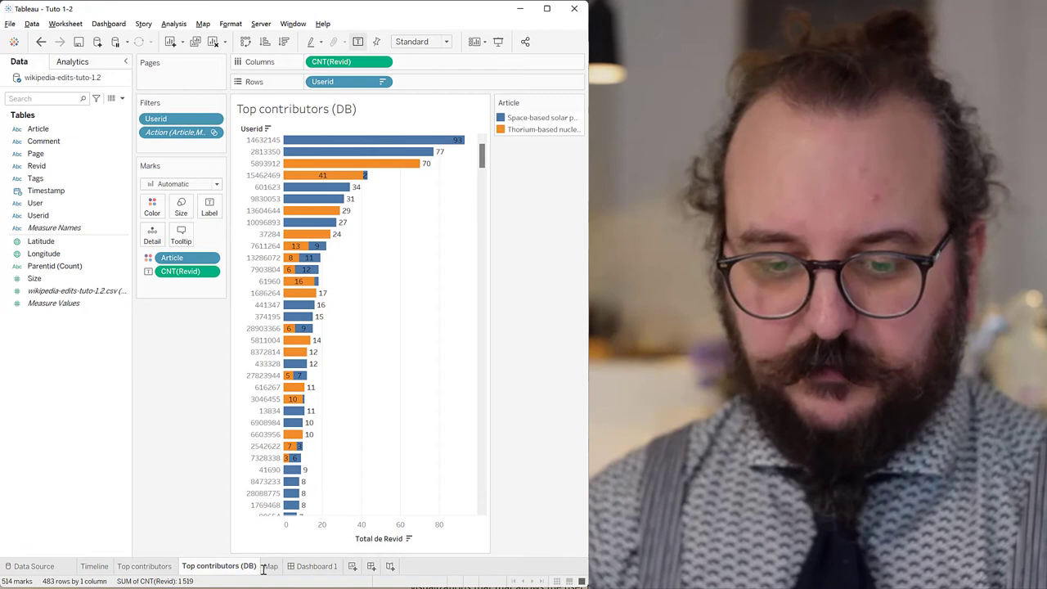
left_click(318, 566)
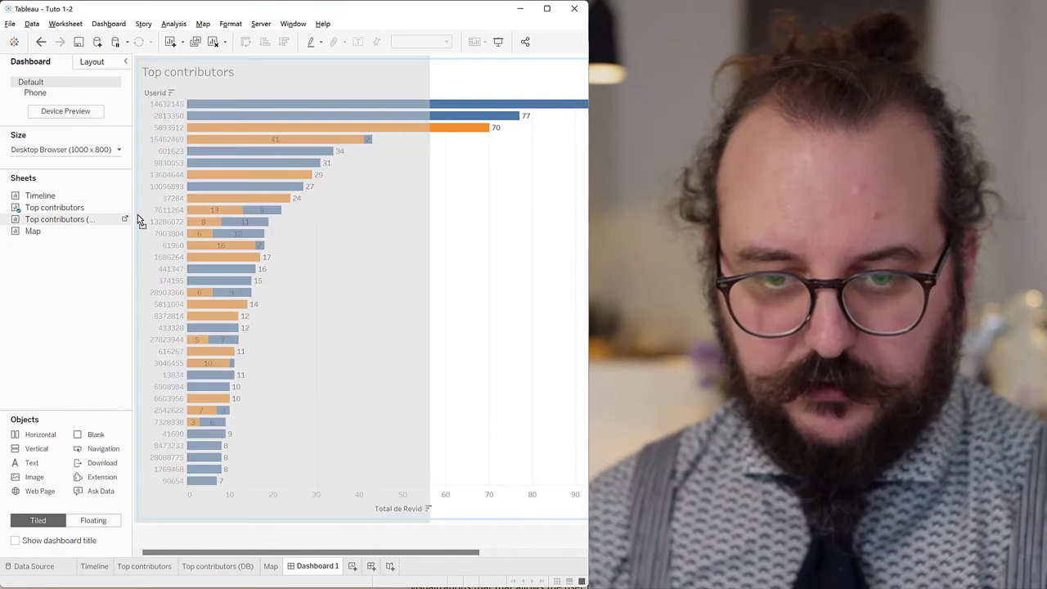
mouse_move(225, 214)
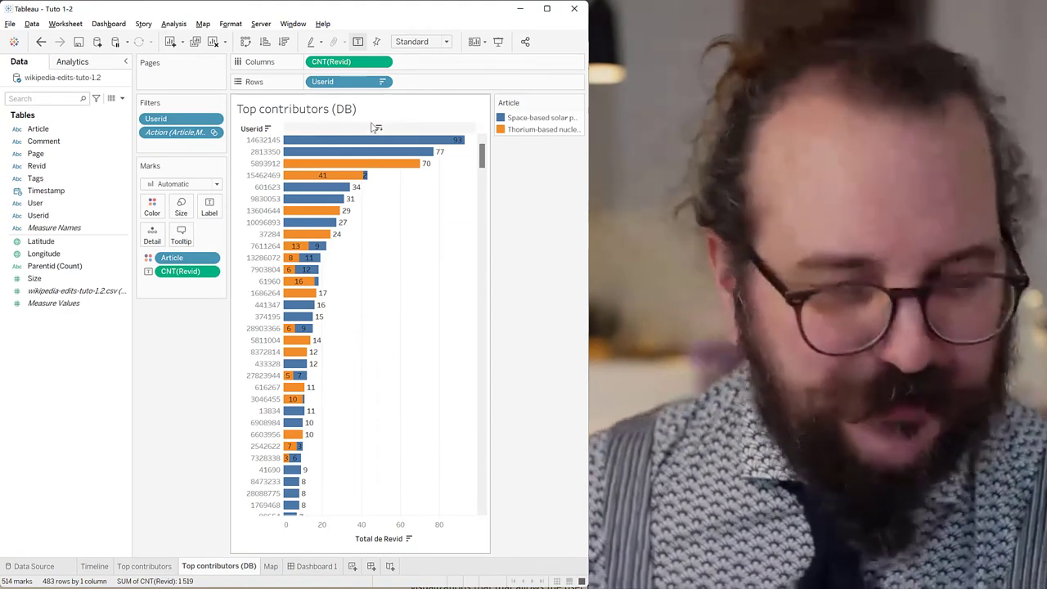
mouse_move(89, 371)
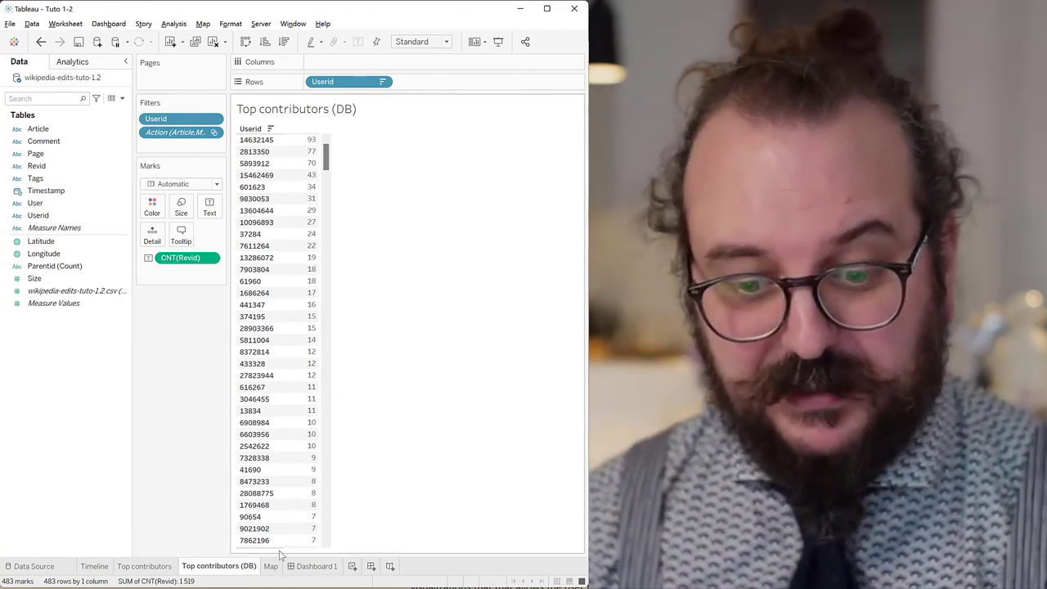
Return to Dashboard 1 after turning Top contributors (DB) into a count table.
left_click(311, 566)
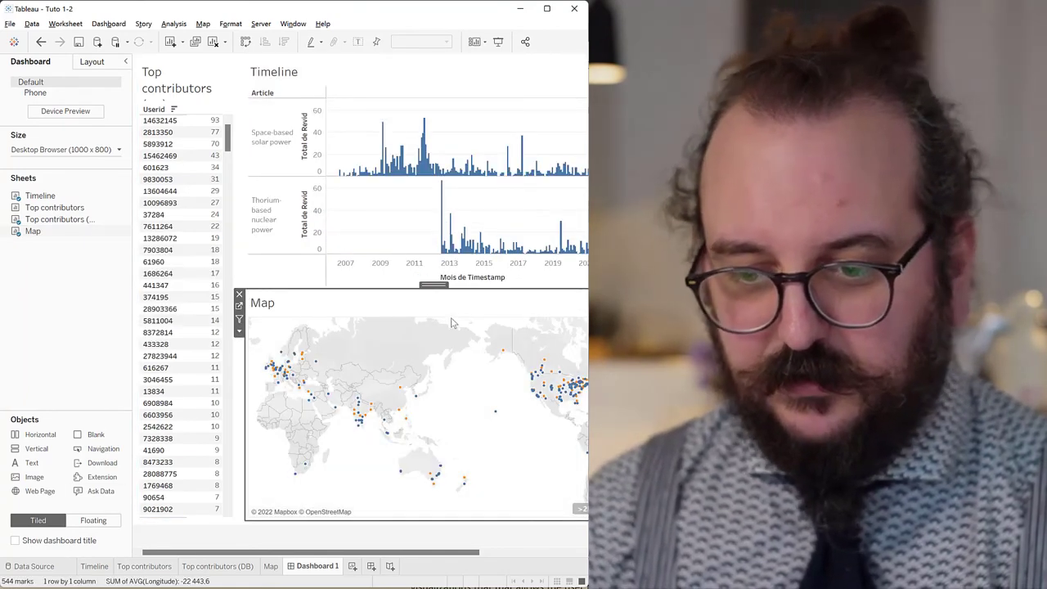
mouse_move(454, 325)
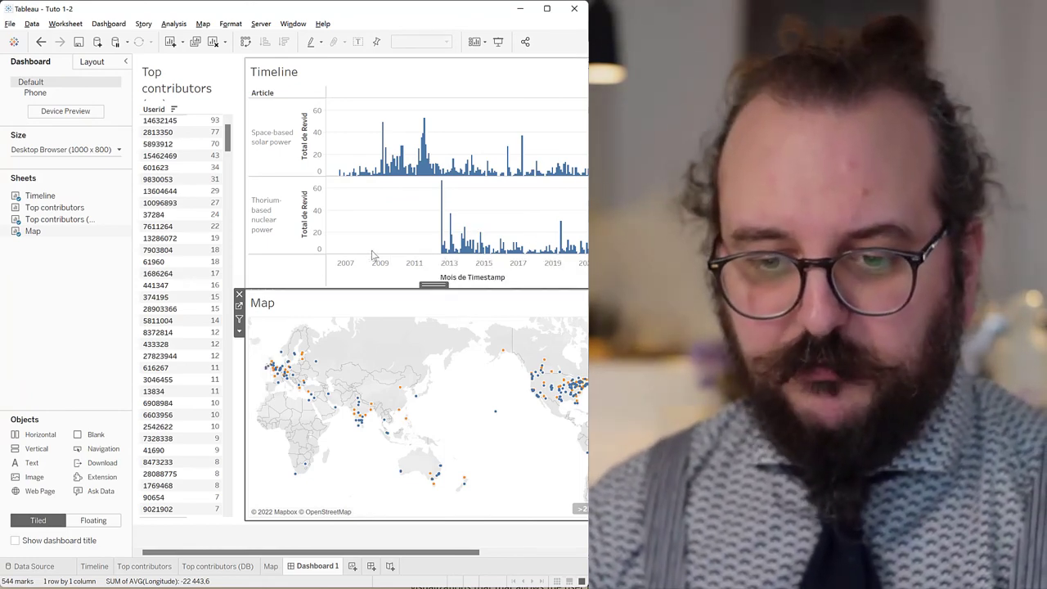
mouse_move(427, 170)
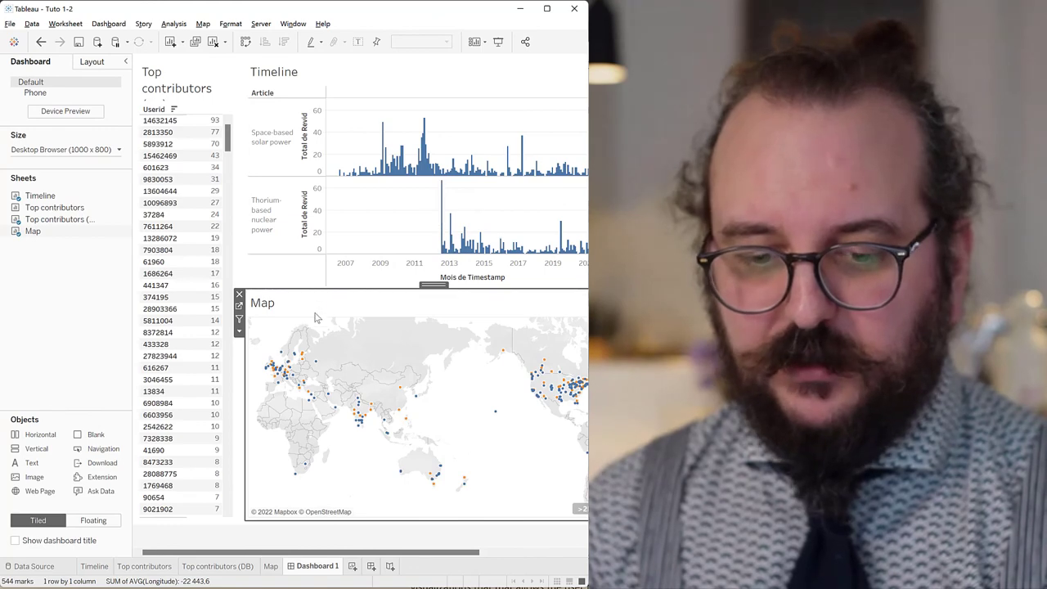
Place the Map below Timeline on Dashboard 1, then view the Timeline worksheet.
left_click(93, 566)
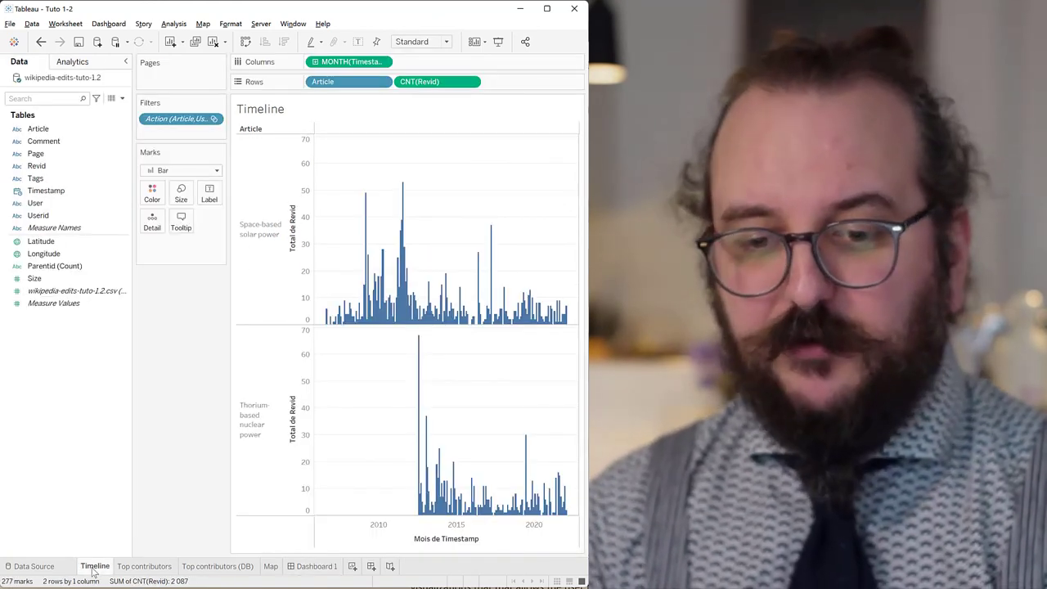
Color the Timeline bars by Article and return to Dashboard 1.
left_click(37, 128)
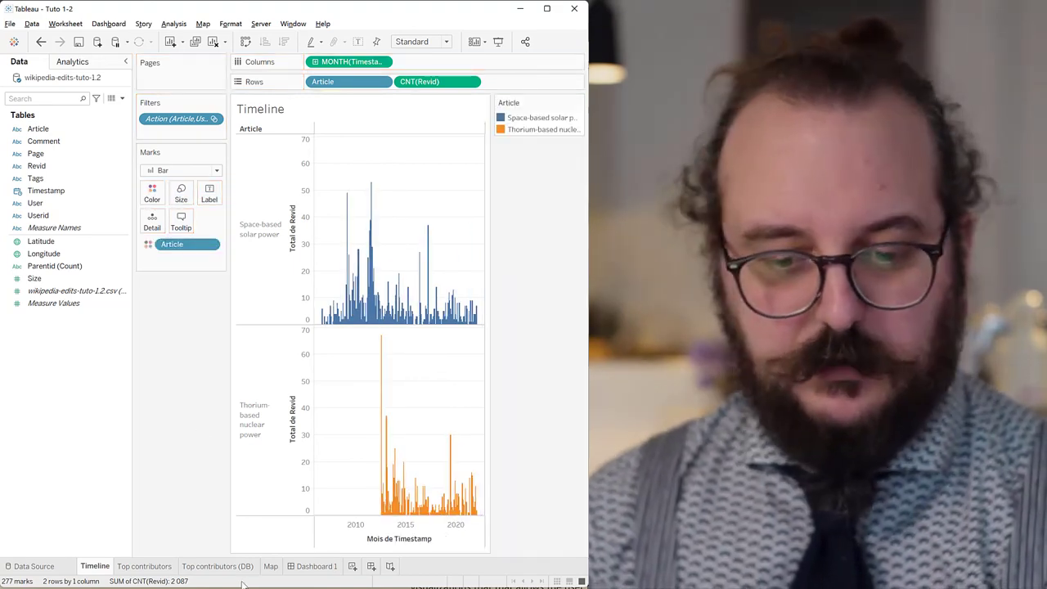
left_click(312, 566)
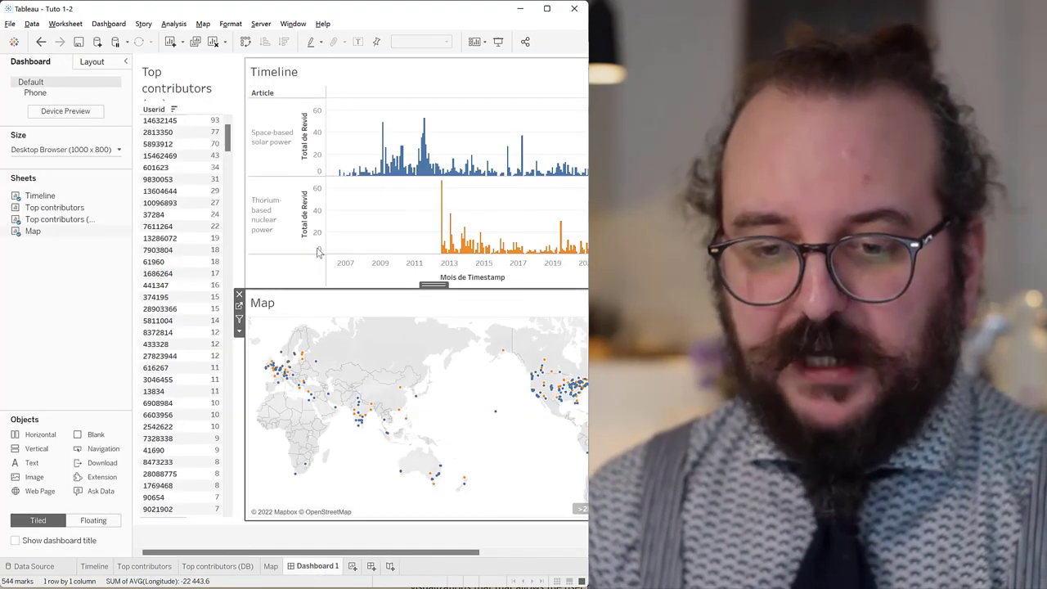